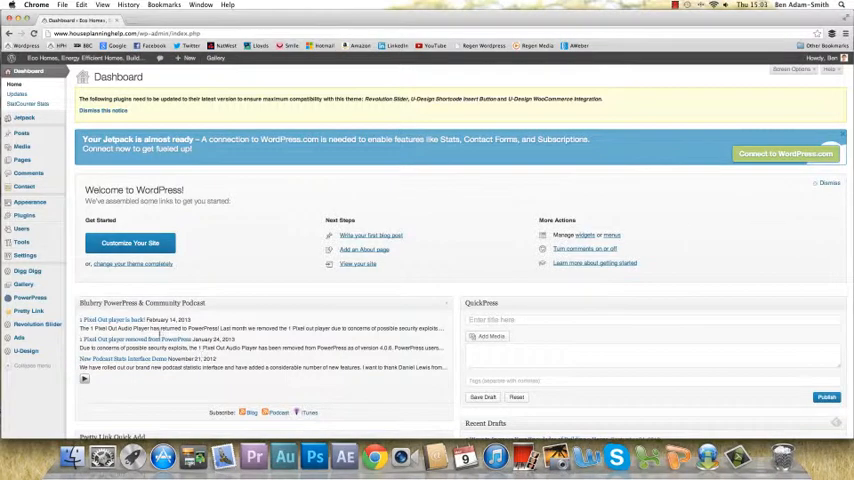
- Go to the PowerPress feed settings from the Dashboard admin menu
left_click(30, 298)
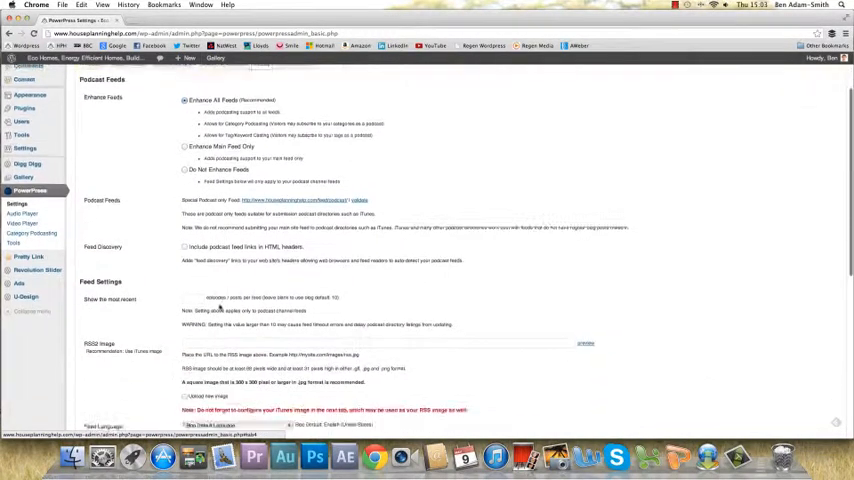
scroll("down", 3)
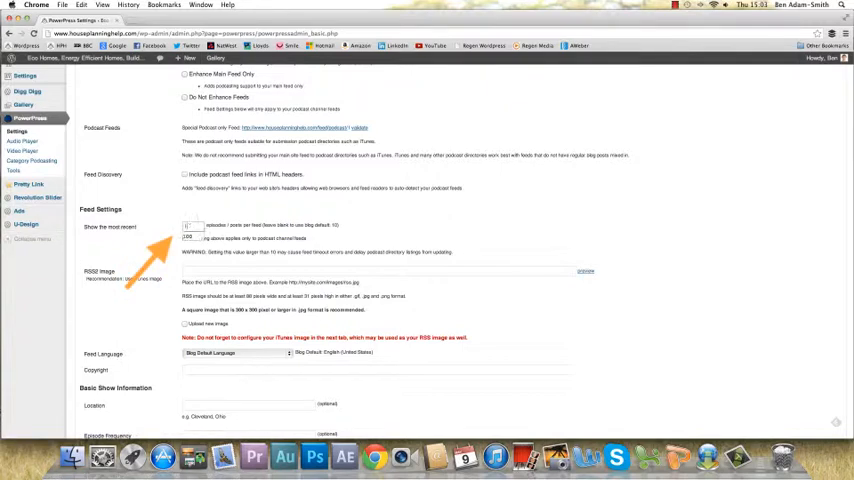
- Set 'Show the most recent' to 100 episodes and review the podcast's episode list in iTunes
type("100")
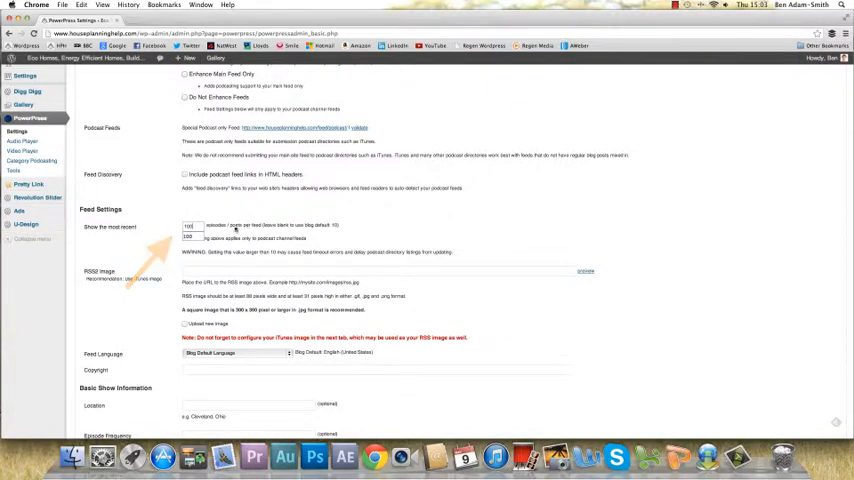
scroll("down", 3)
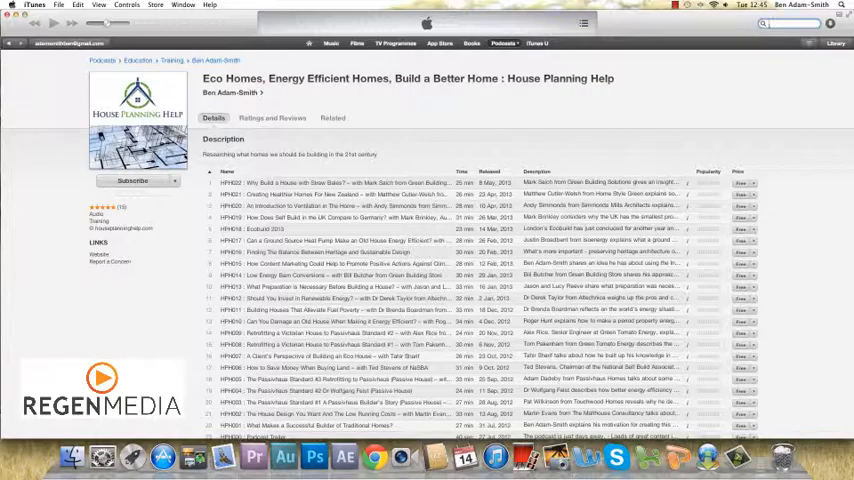
scroll("down", 3)
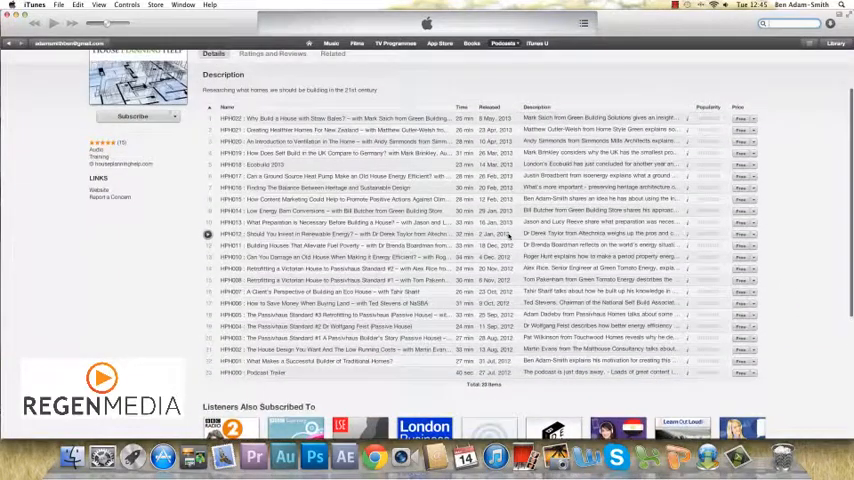